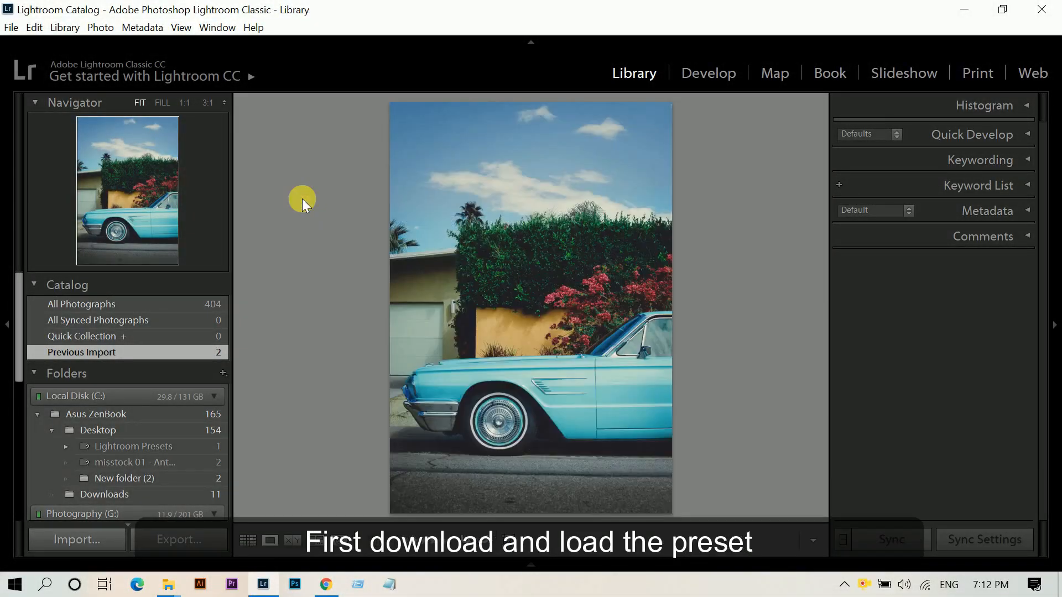
# Open the blue-car photo in the Develop module and bring up the Presets panel's folder options.
pyautogui.click(708, 72)
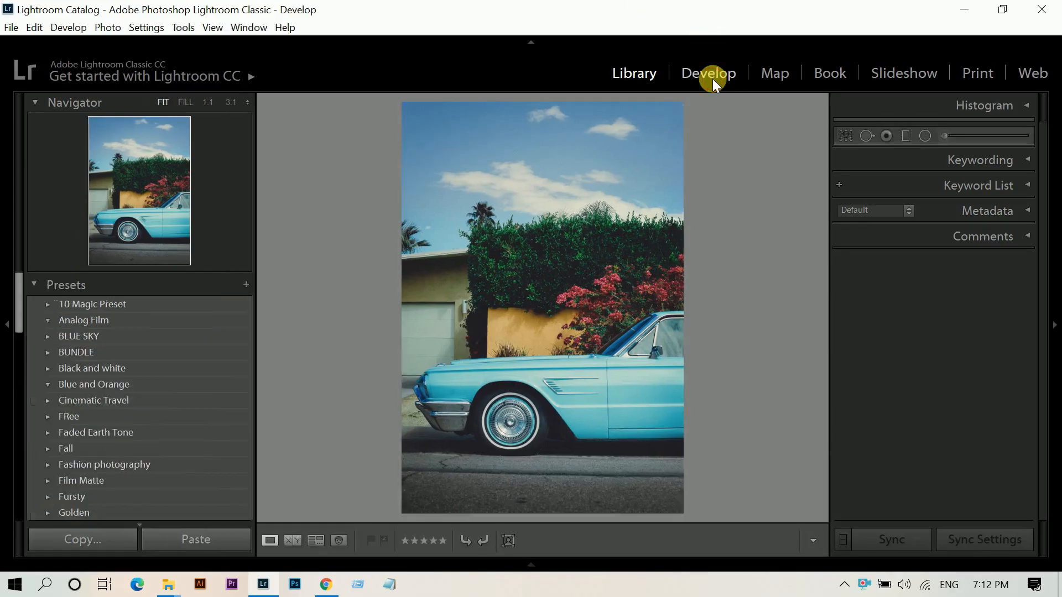
pyautogui.click(709, 73)
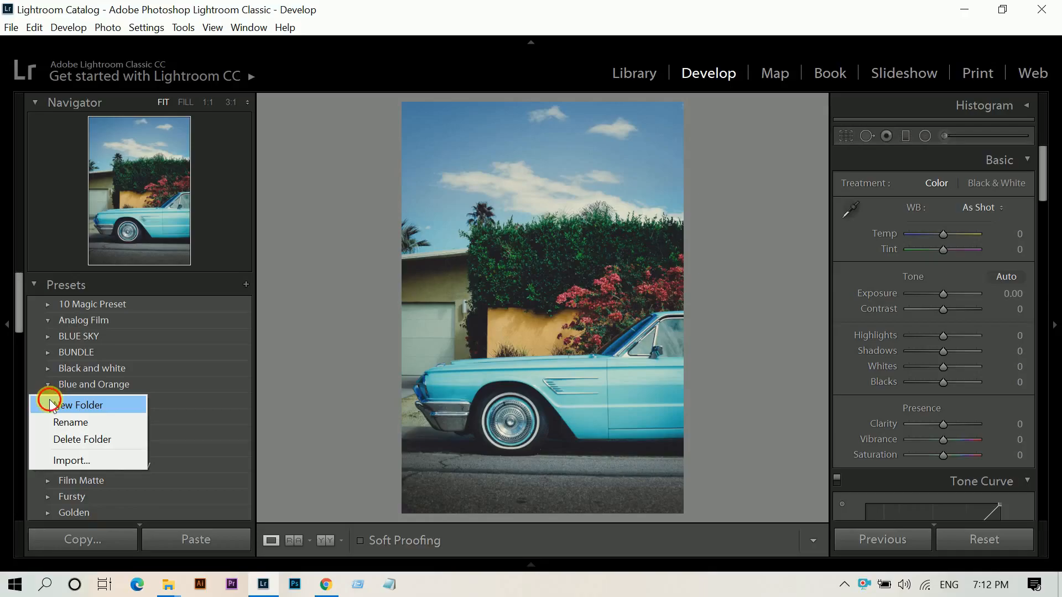
# Create the 'Faded Teal & Orange' preset folder and import the .lrtemplate preset files into it.
pyautogui.click(72, 405)
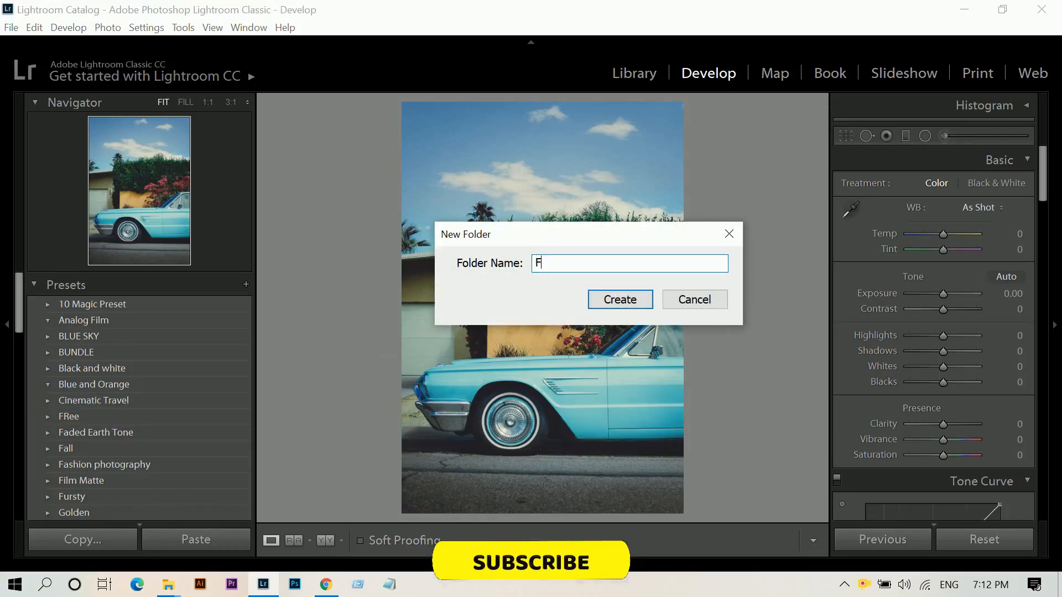
pyautogui.write('aded Teal & Orange')
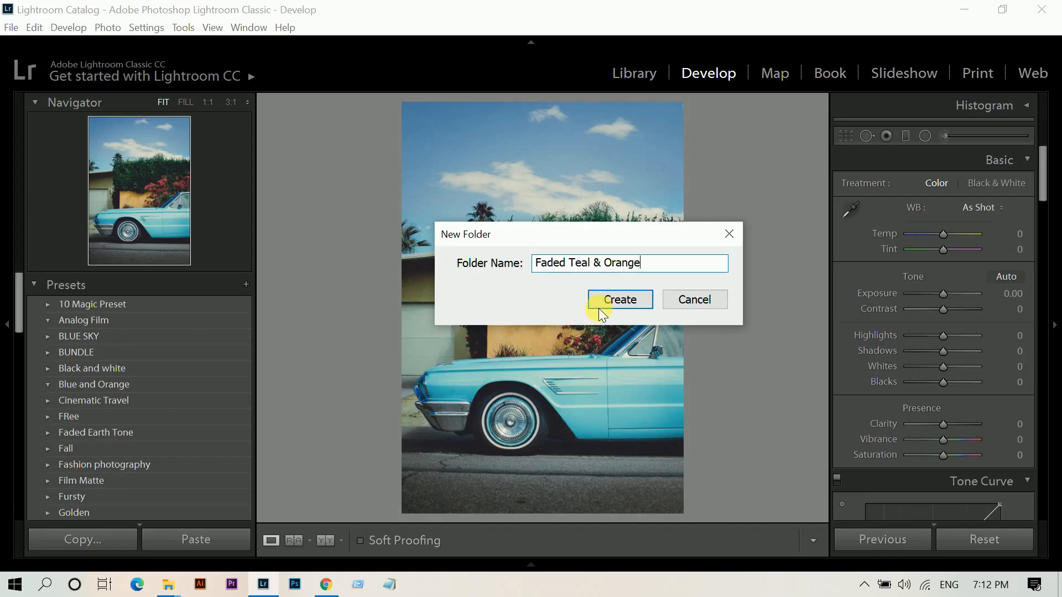
pyautogui.click(619, 299)
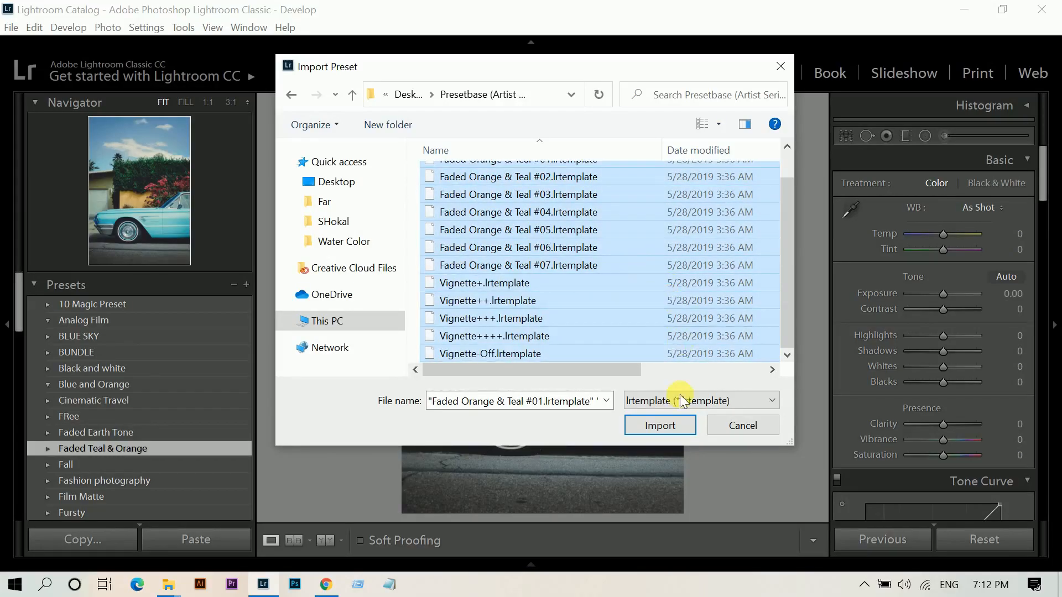
pyautogui.click(660, 425)
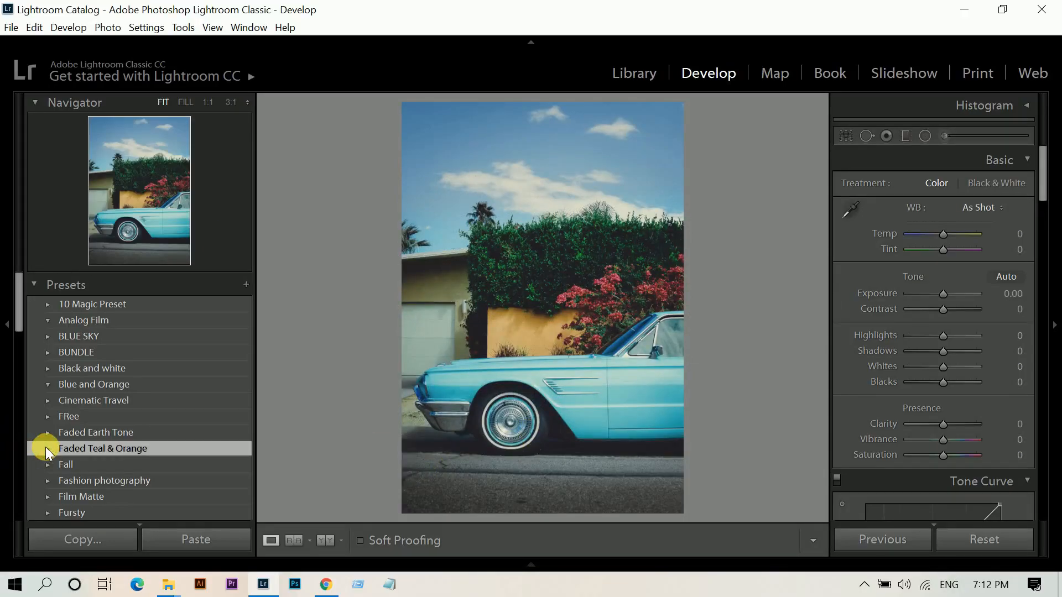
# Expand the Faded Teal & Orange folder, then lower Highlights and set Whites to about −25.
pyautogui.click(48, 449)
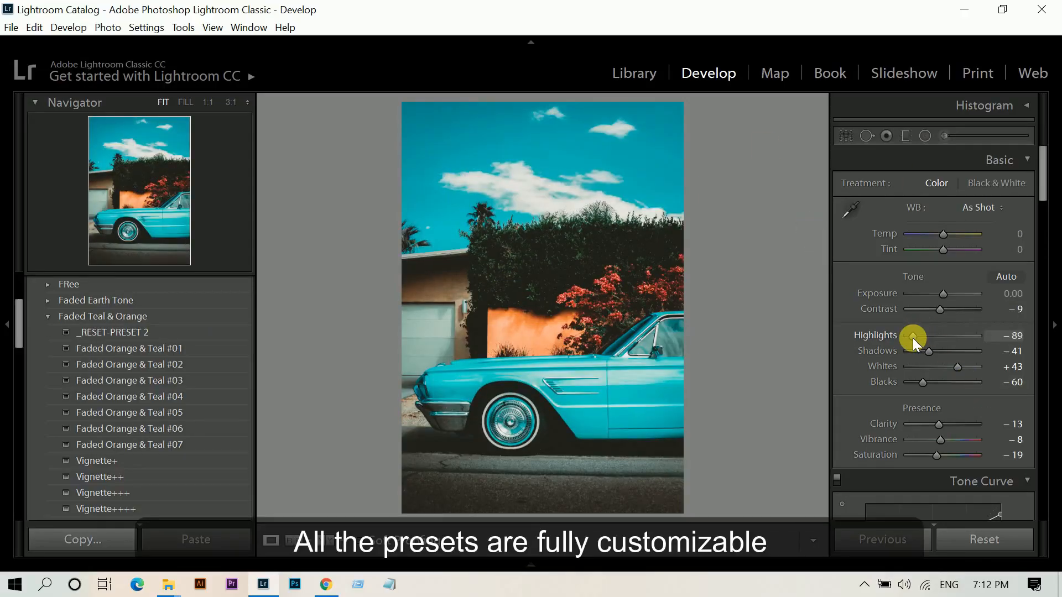
pyautogui.moveTo(957, 366); pyautogui.dragTo(928, 366)
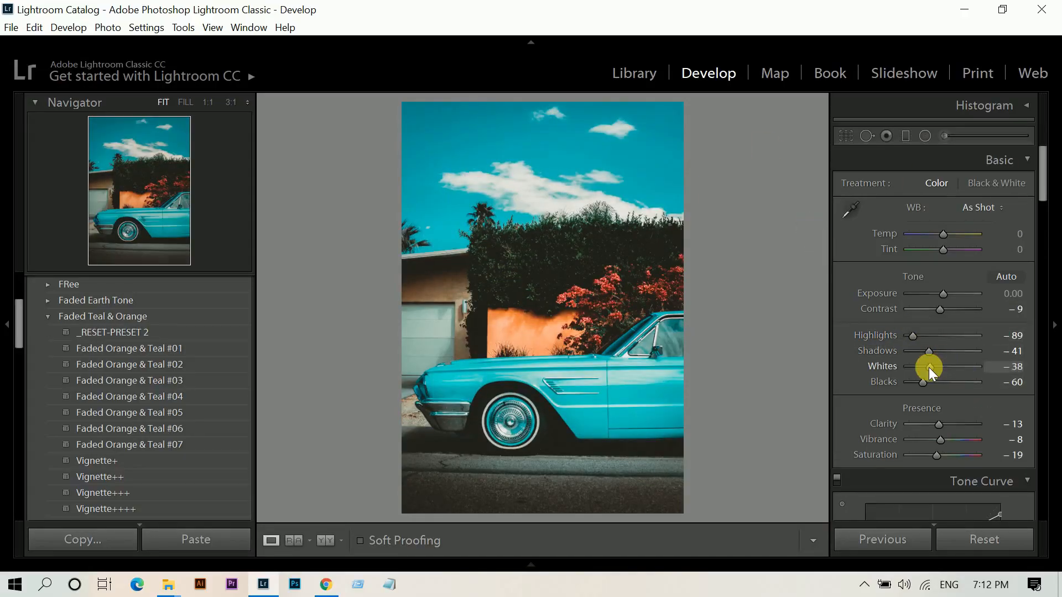
pyautogui.moveTo(928, 367); pyautogui.dragTo(935, 366)
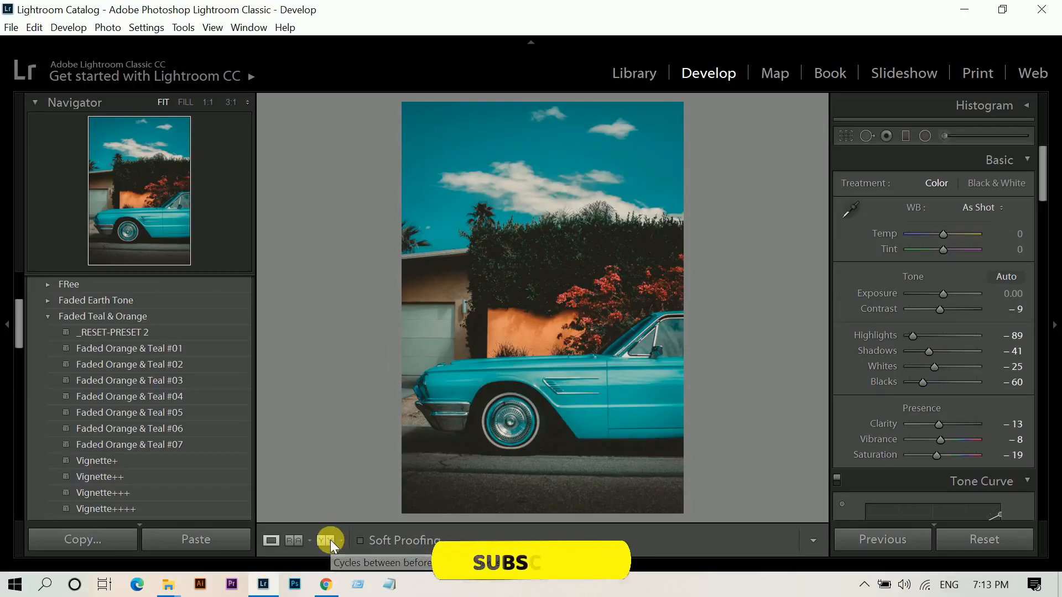
# Show Before/After view, apply Faded Orange & Teal #02, and lower Whites to about −51.
pyautogui.click(324, 540)
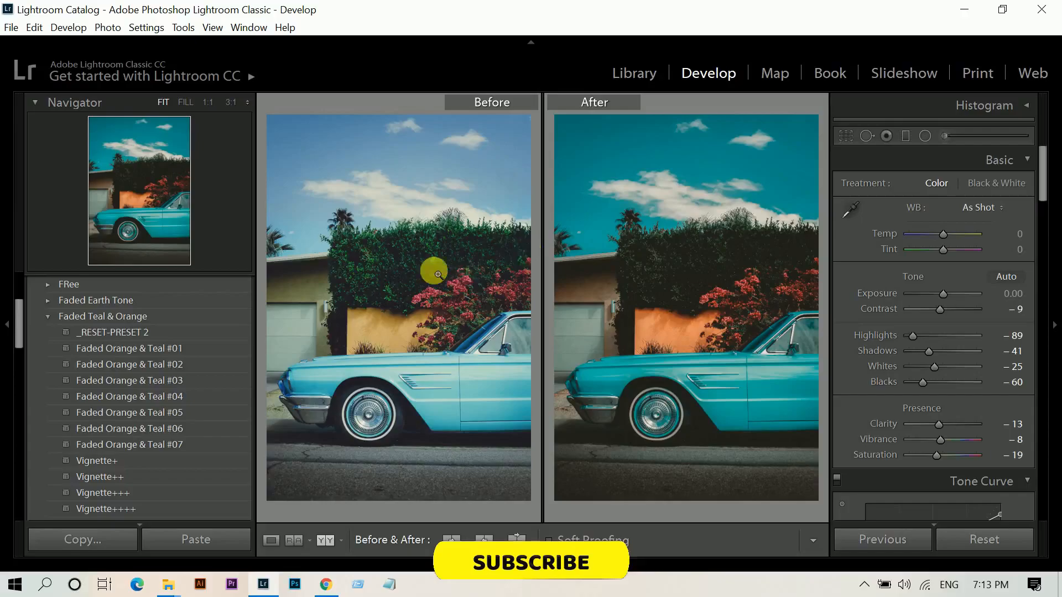
pyautogui.moveTo(716, 216)
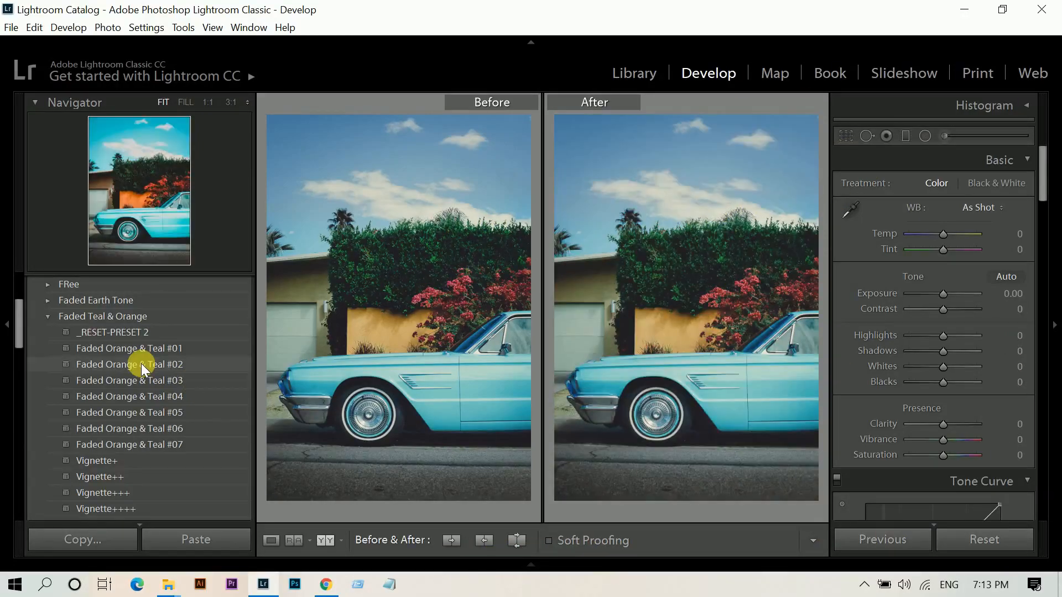
pyautogui.click(129, 364)
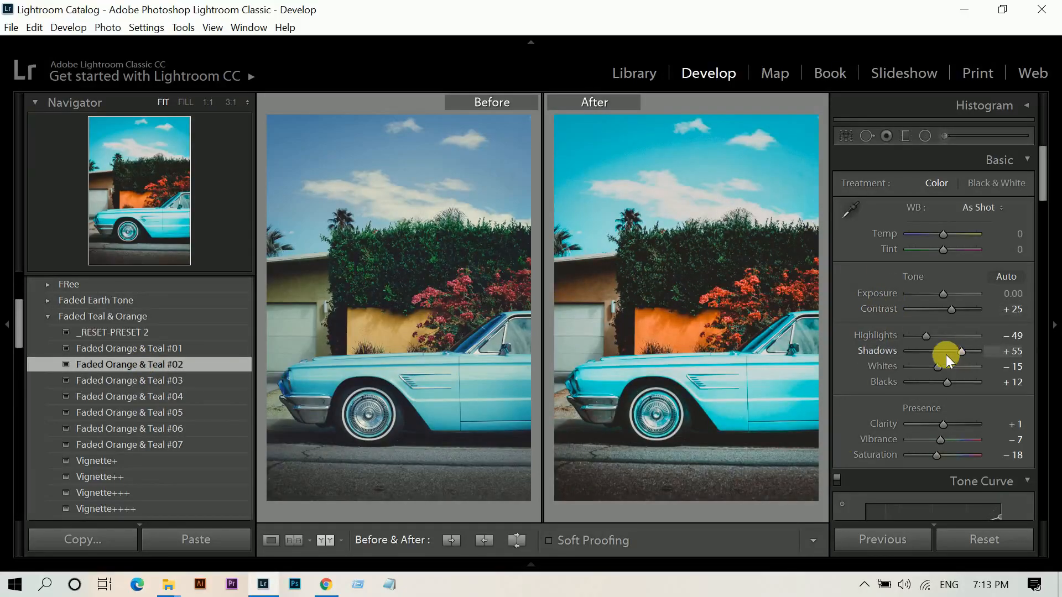
pyautogui.moveTo(968, 366); pyautogui.dragTo(931, 367)
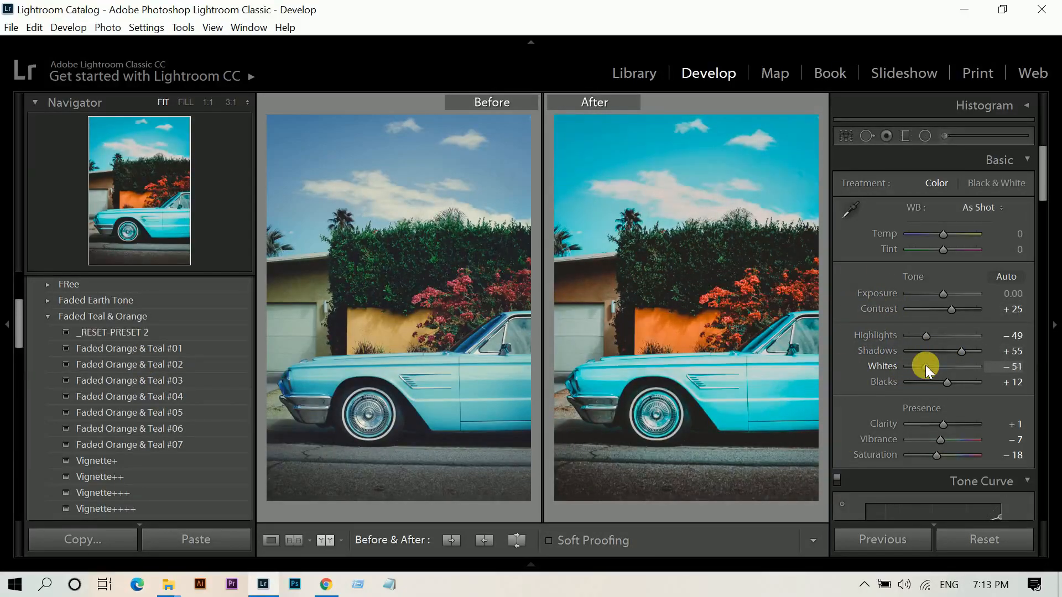
pyautogui.moveTo(121, 474)
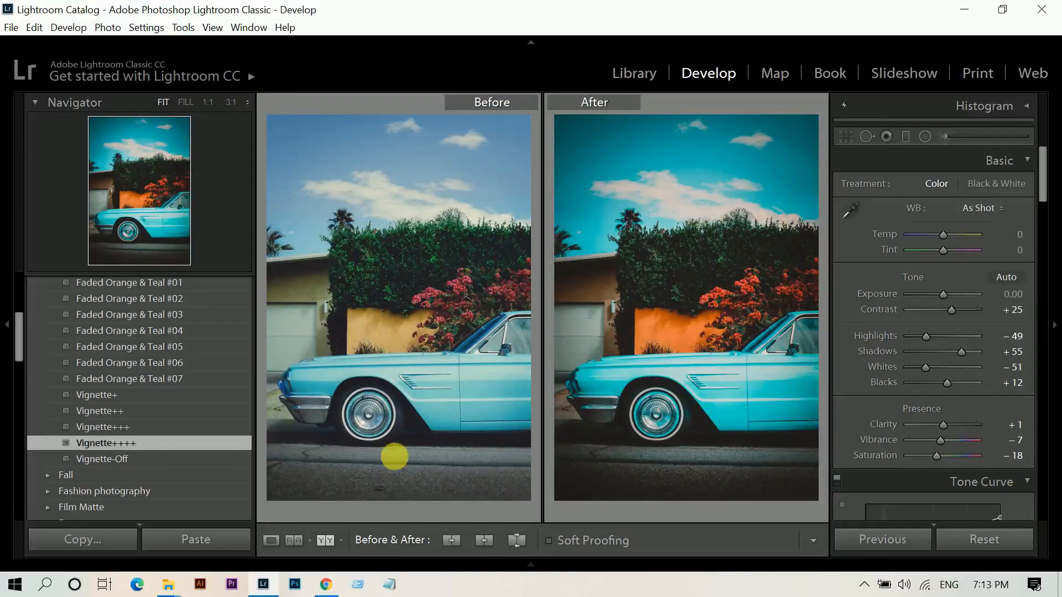
# Reset and try Faded Orange & Teal #03, #04, #05, #06, ending with #07 applied.
pyautogui.click(984, 539)
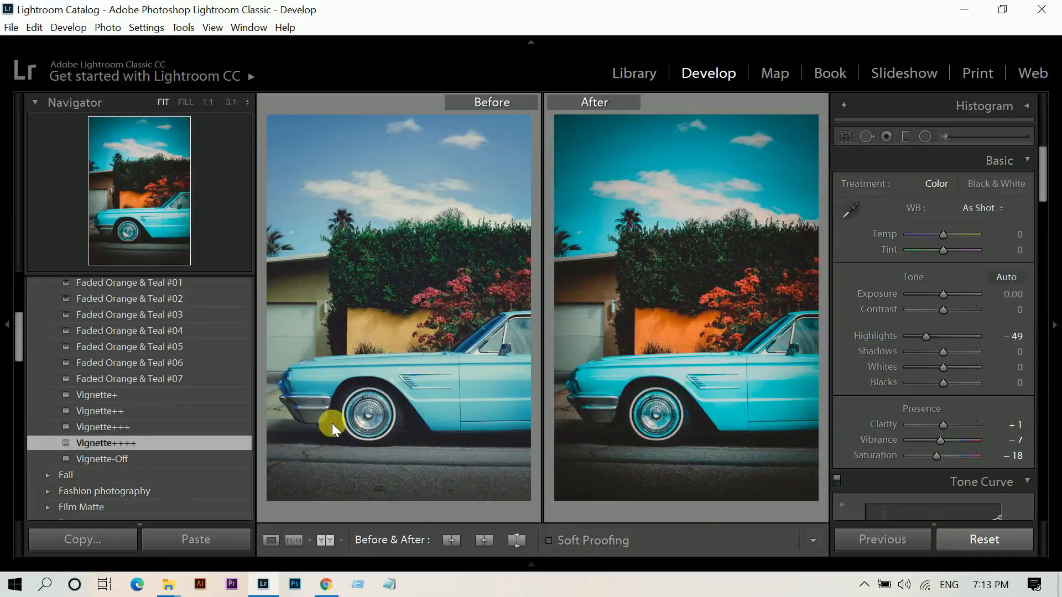
pyautogui.click(129, 314)
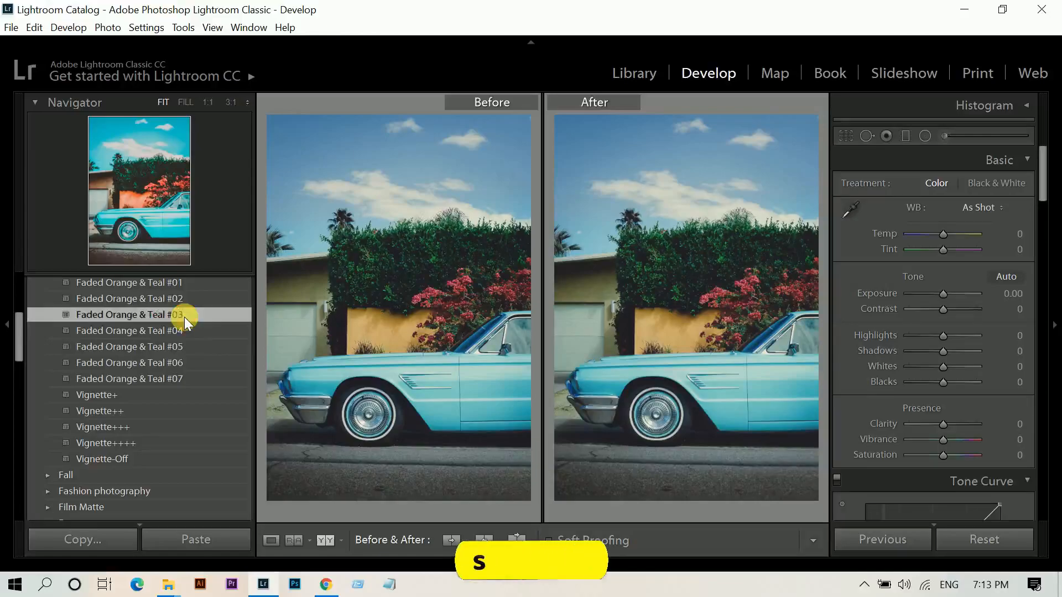
pyautogui.click(129, 314)
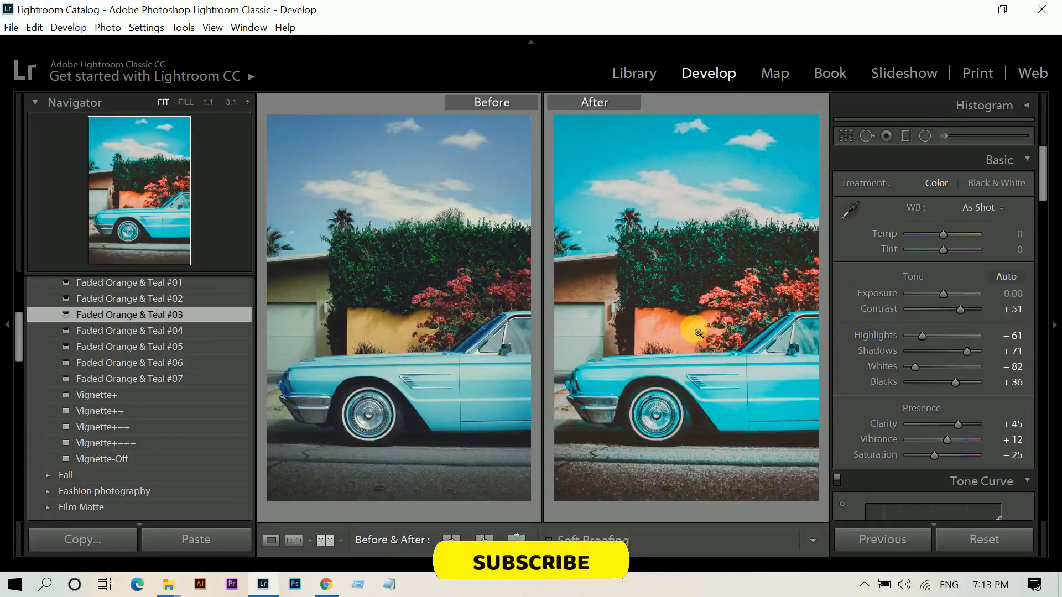
pyautogui.click(984, 539)
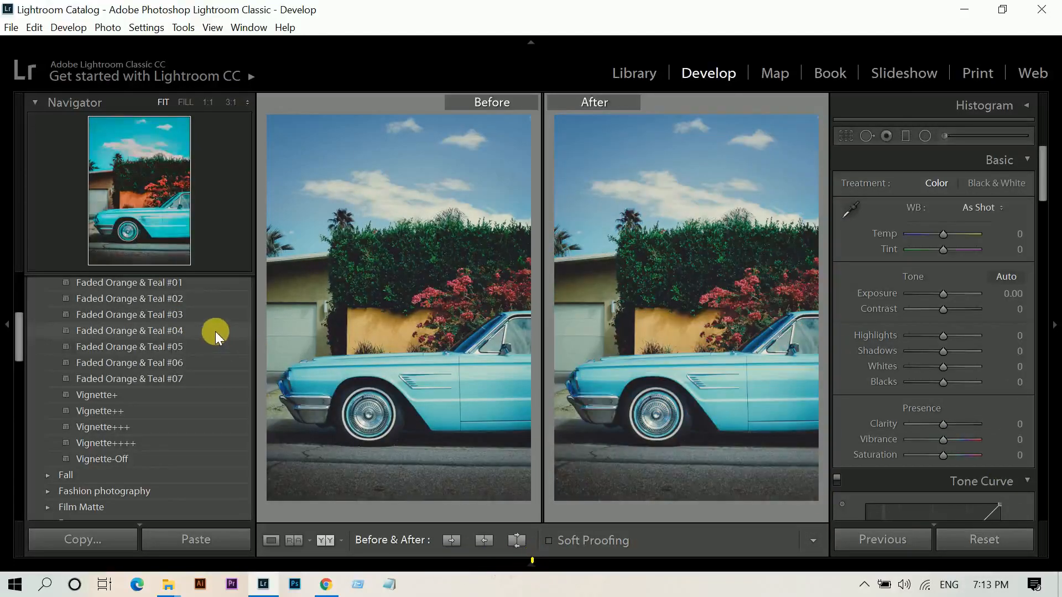
pyautogui.click(129, 331)
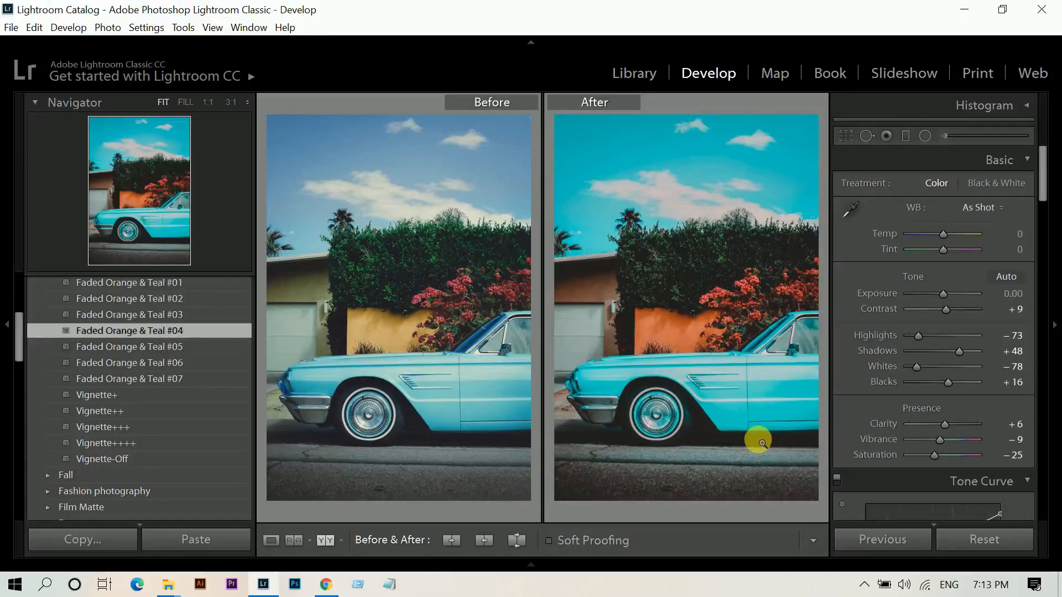
pyautogui.click(984, 539)
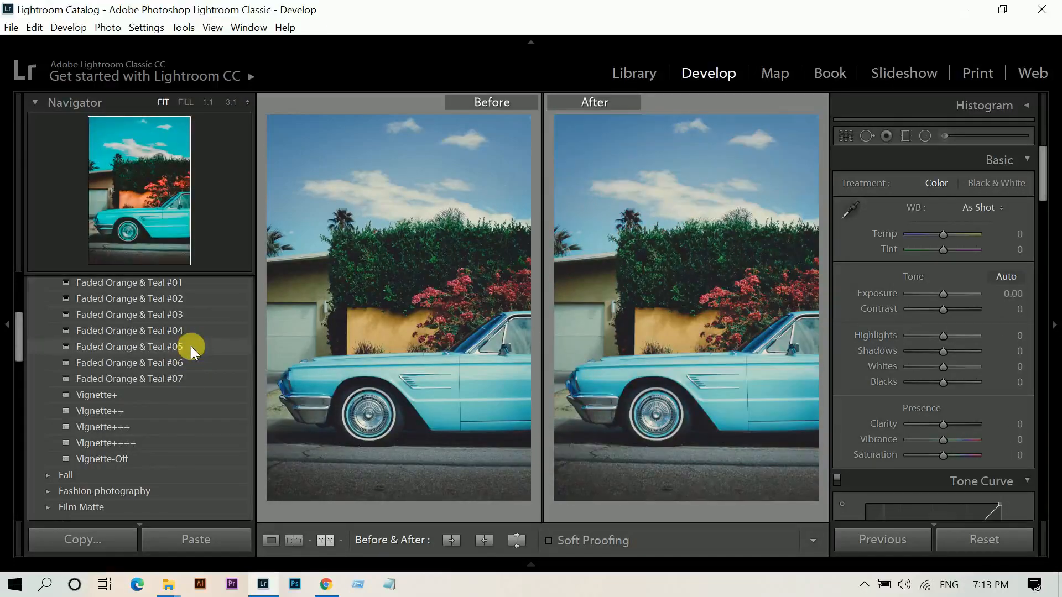
pyautogui.click(130, 347)
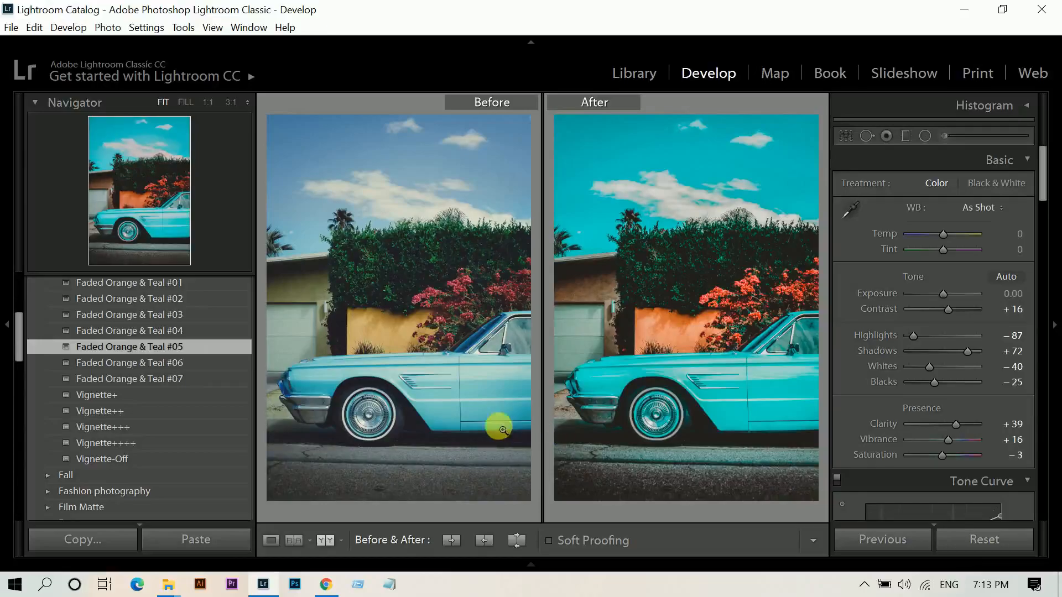
pyautogui.click(129, 363)
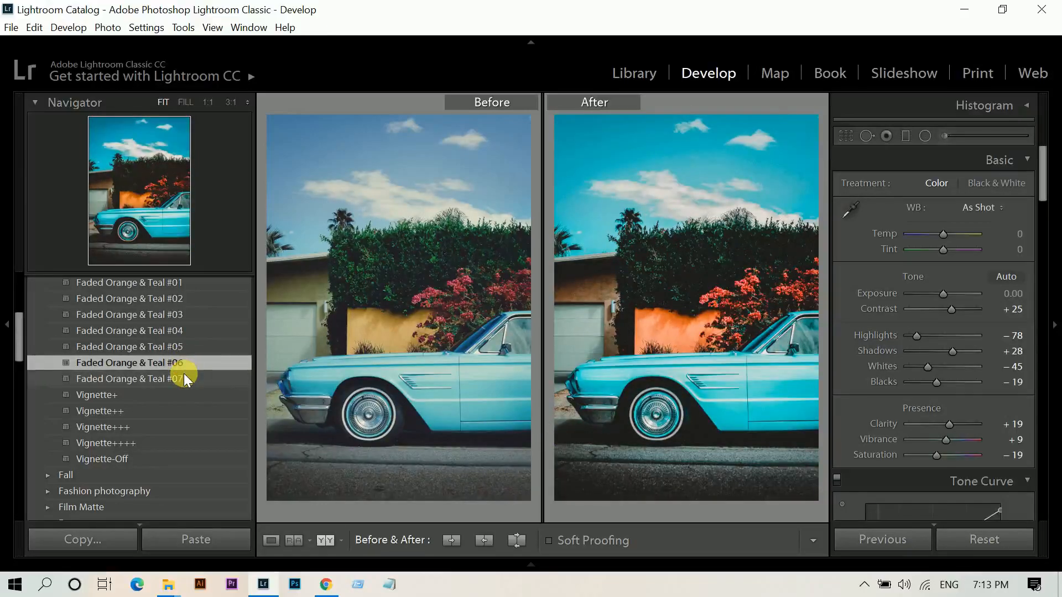
pyautogui.click(130, 378)
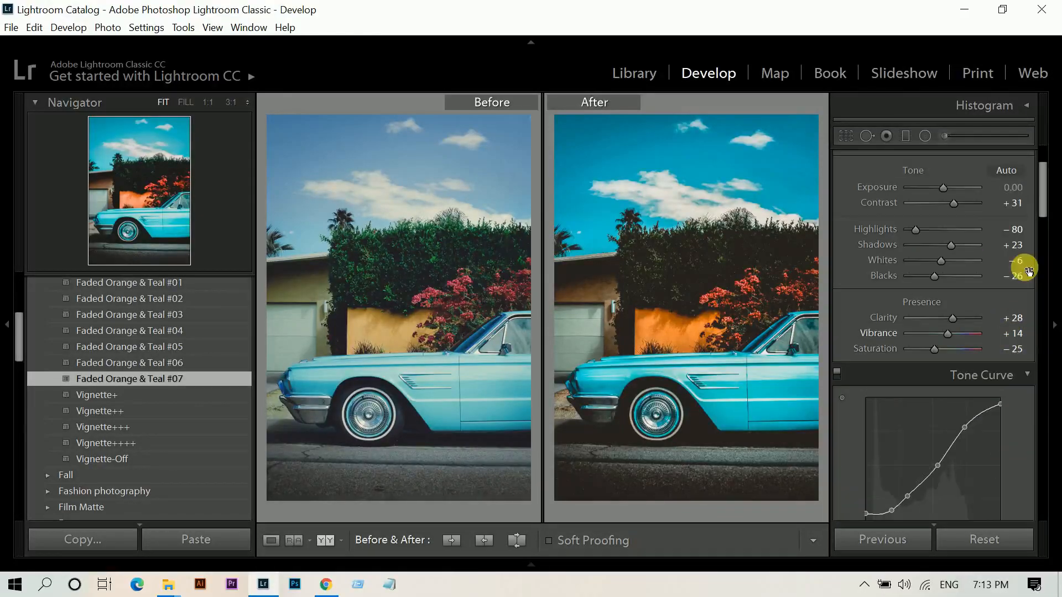
# Check the HSL and Split Toning panels, then layer the Vignette+ preset onto the photo.
pyautogui.scroll(-3)
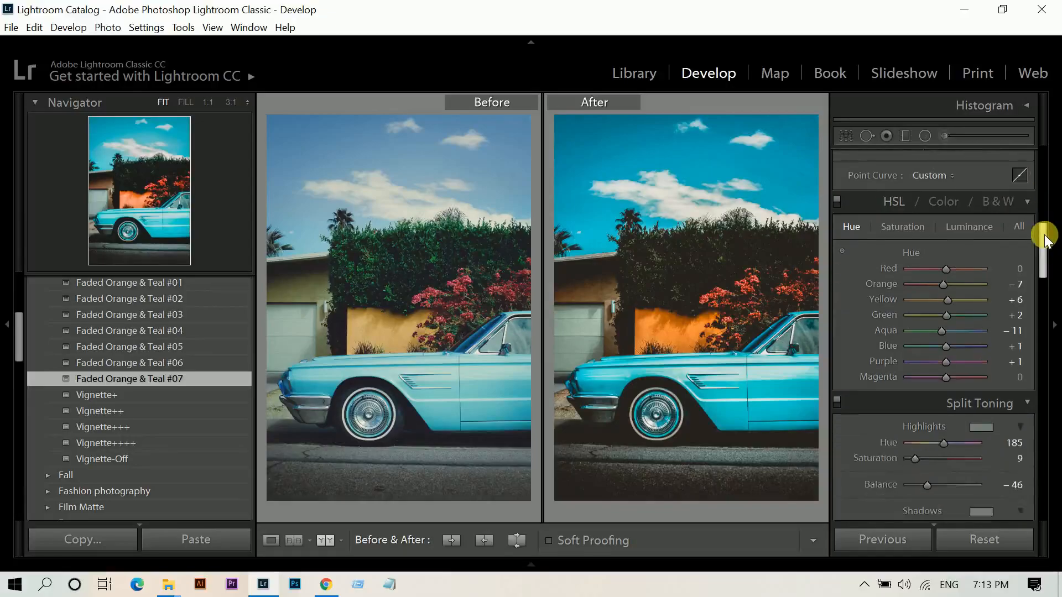
pyautogui.scroll(-3)
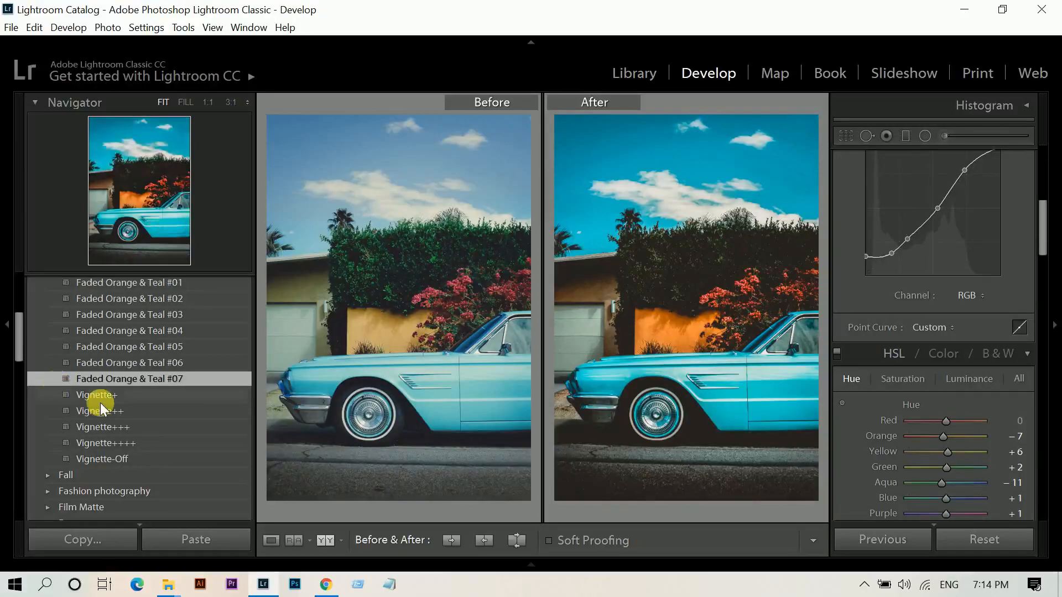
pyautogui.click(96, 395)
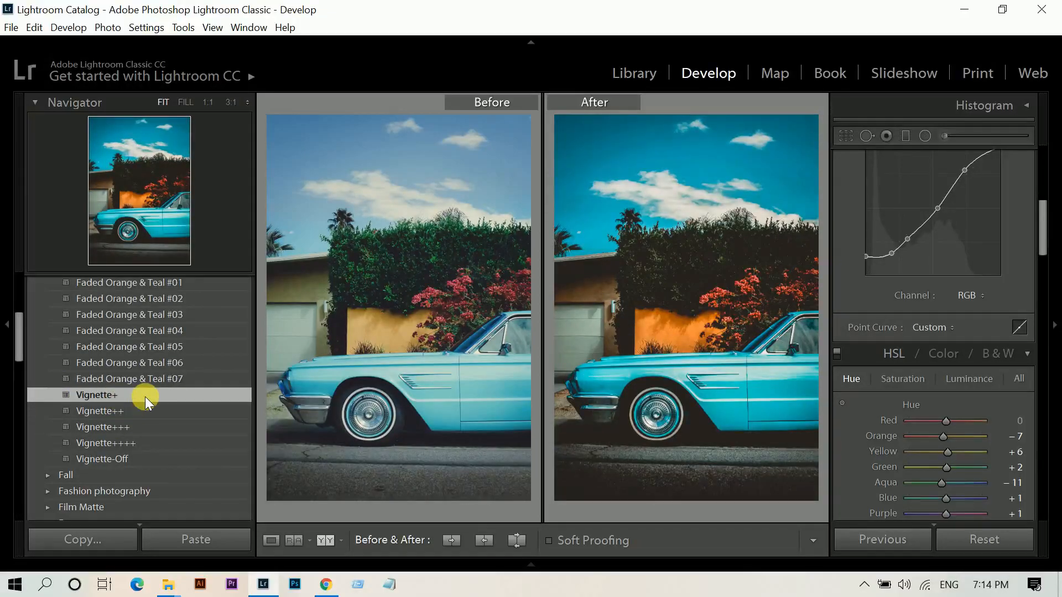